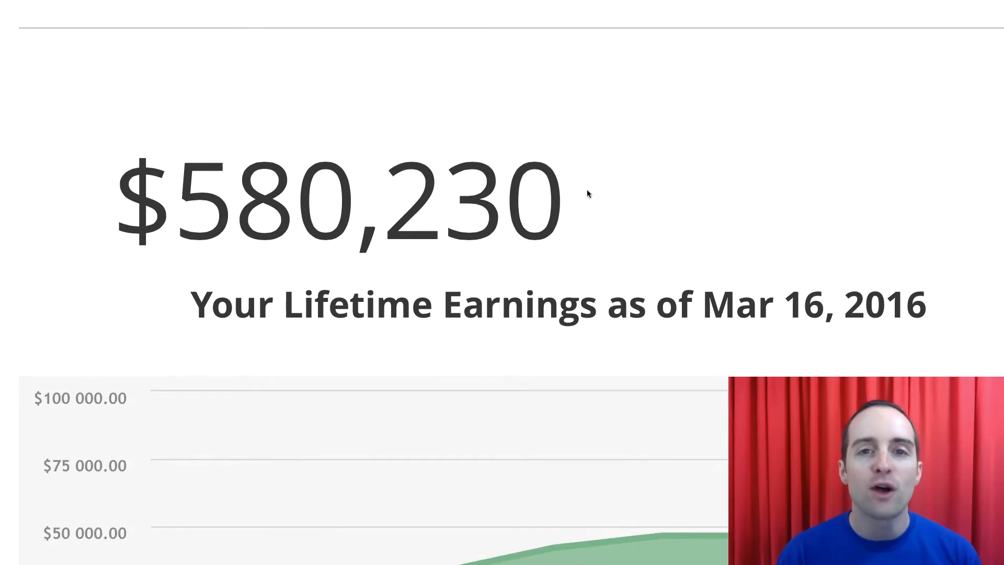
scroll("down", 3)
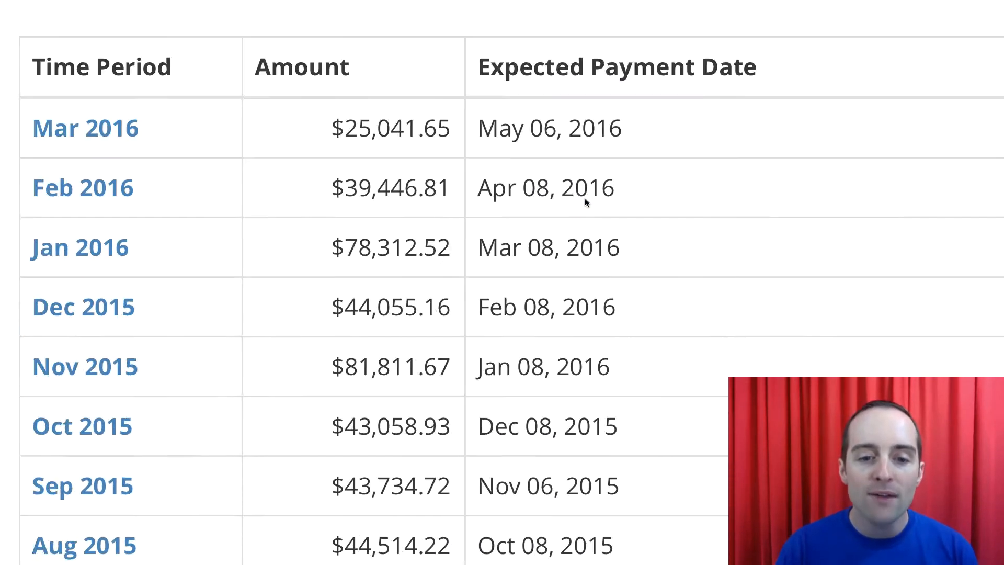
scroll("down", 3)
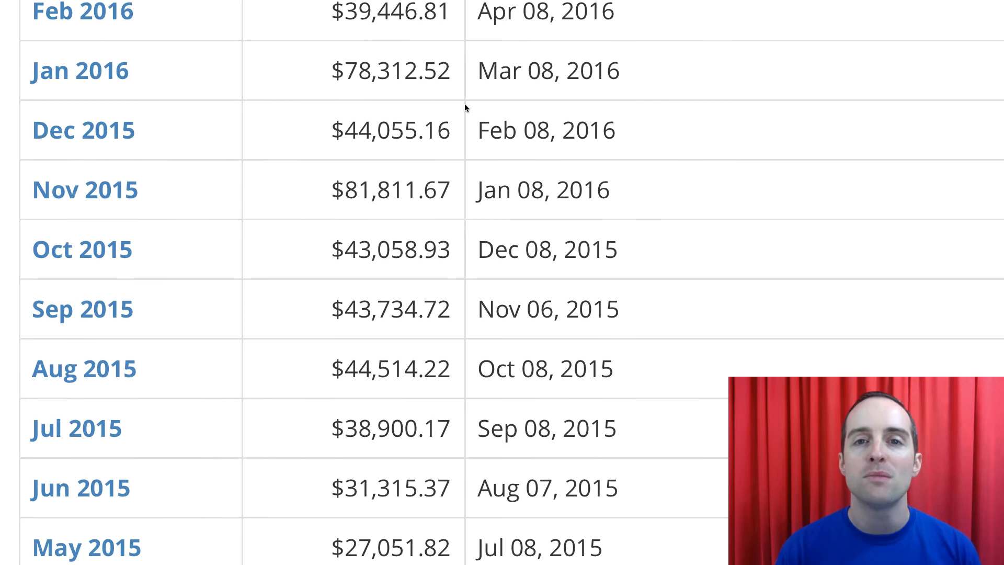
scroll("down", 3)
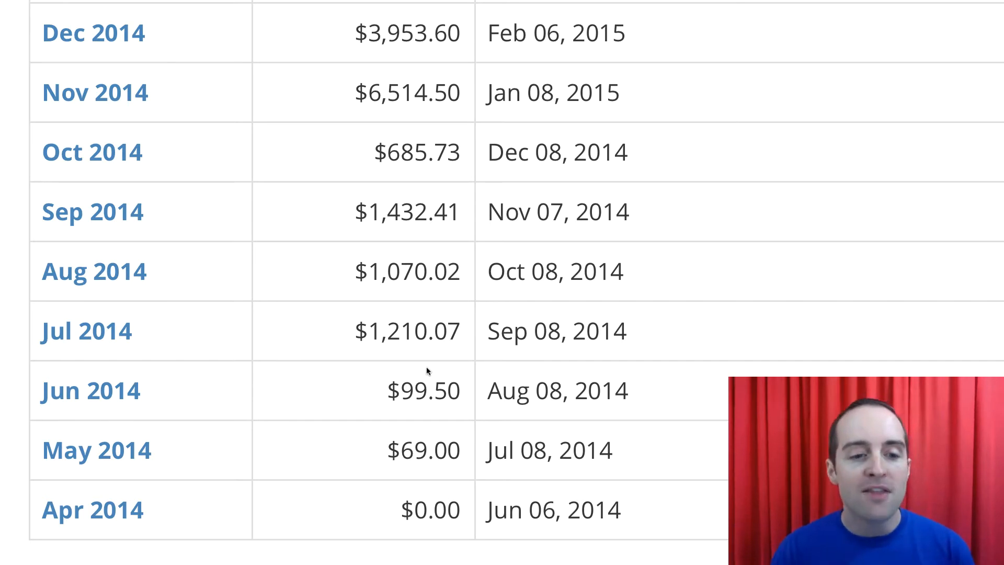
mouse_move(438, 320)
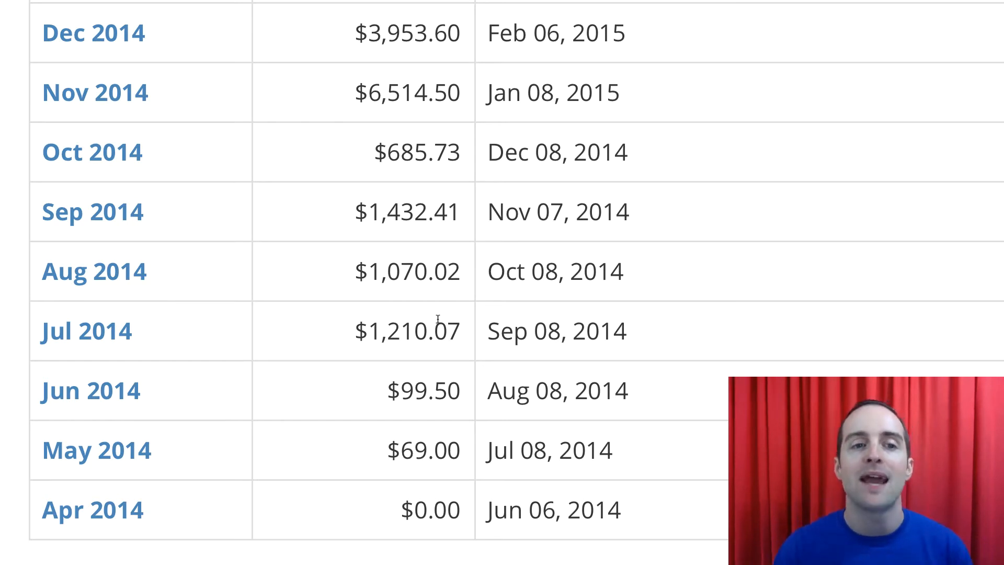
mouse_move(423, 112)
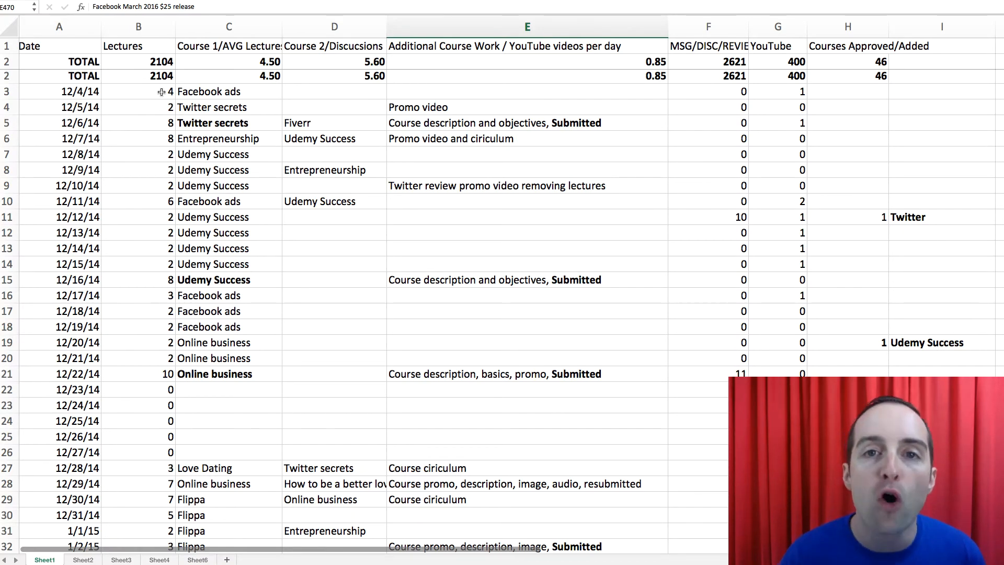
scroll("down", 3)
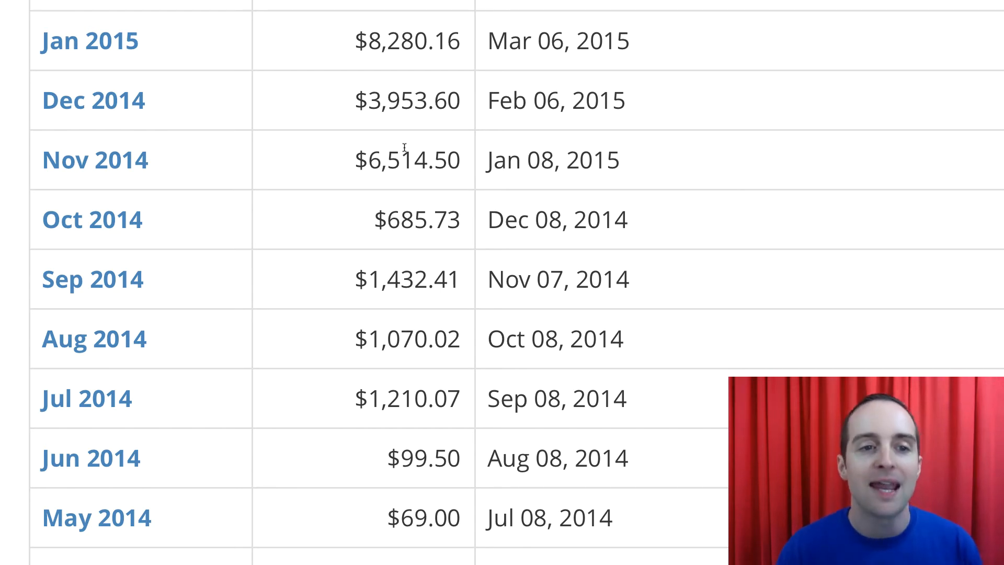
scroll("down", 3)
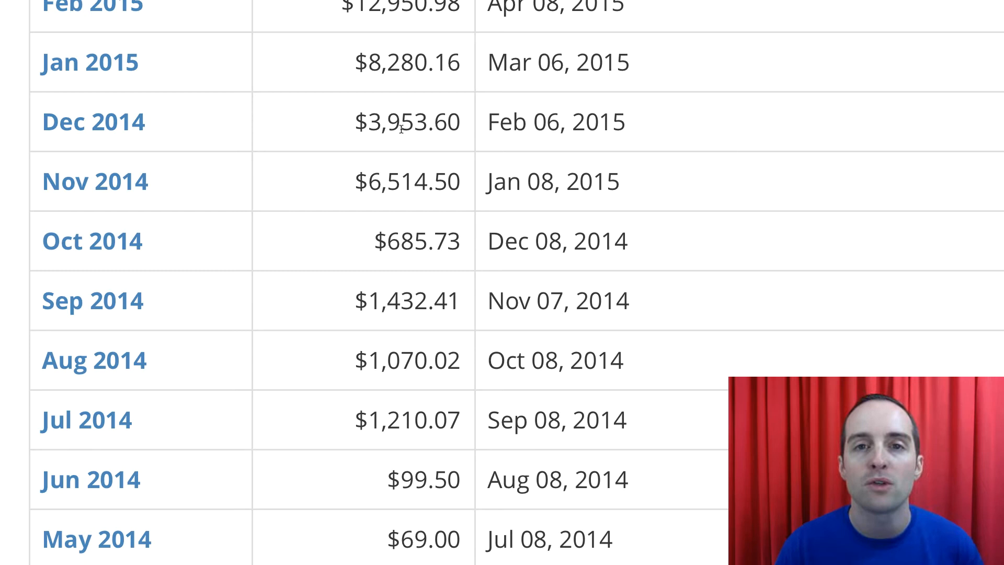
scroll("down", 3)
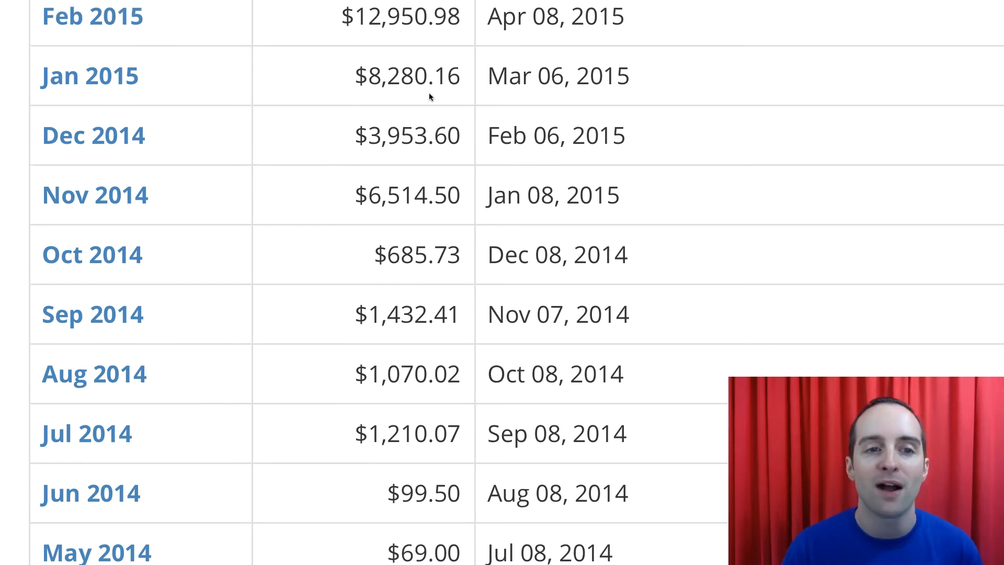
scroll("up", 3)
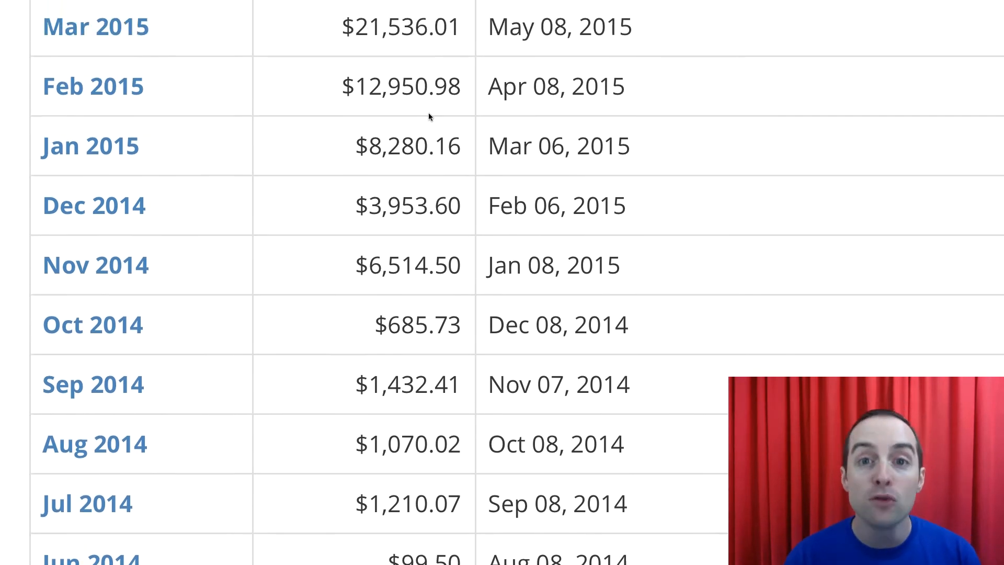
scroll("down", 3)
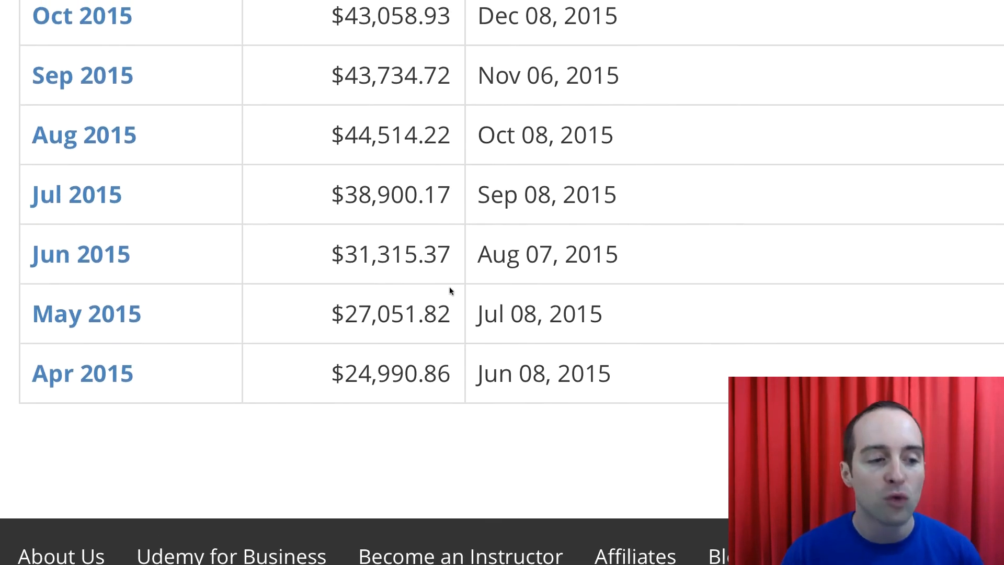
scroll("up", 3)
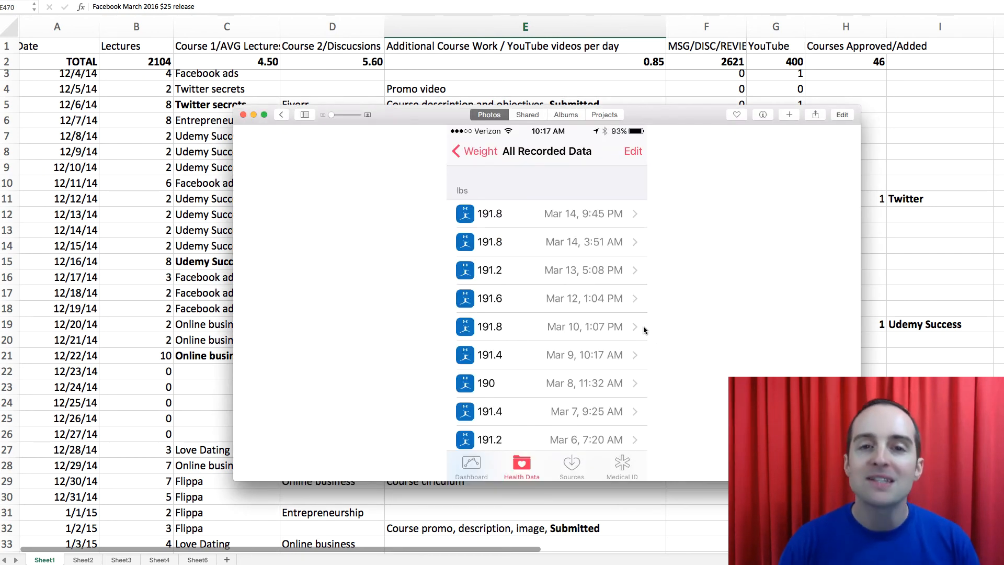
mouse_move(672, 554)
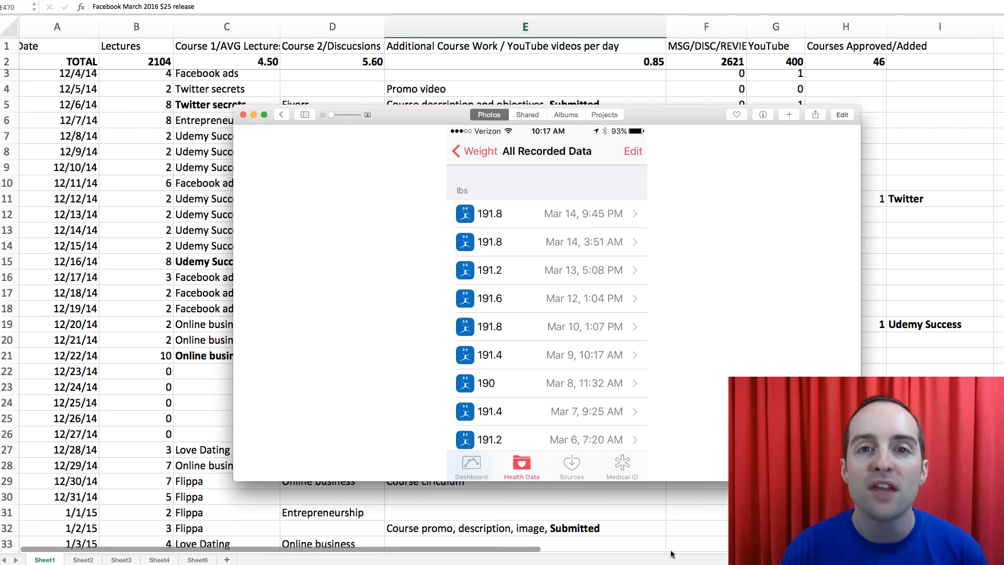